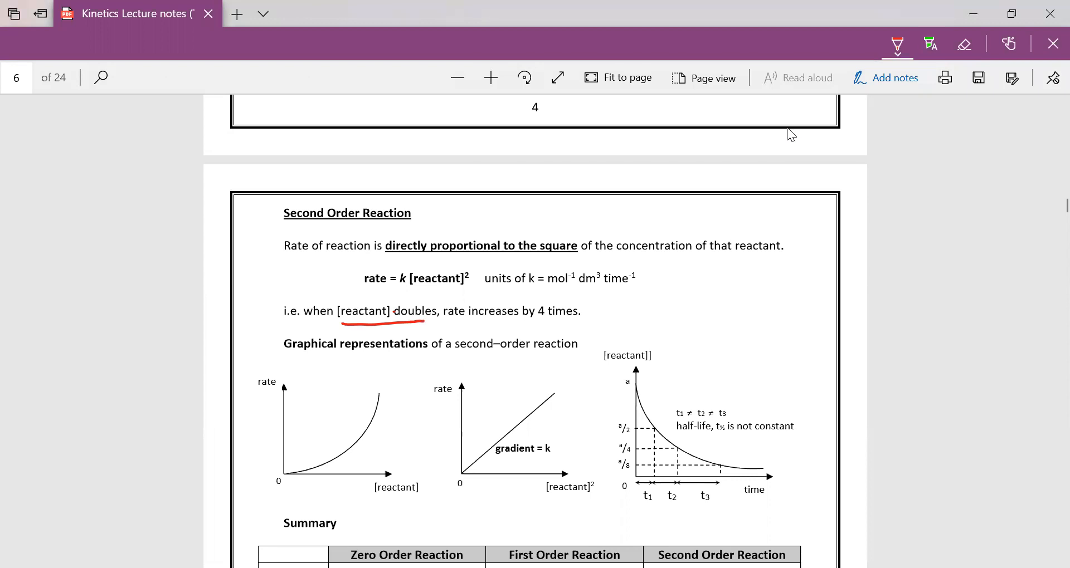
Step: Underline '4 times' in red and handwrite 'triples' and '9x' above the doubling statement
{"action": "left_click_drag", "start_coordinate": [539, 320], "coordinate": [577, 319]}
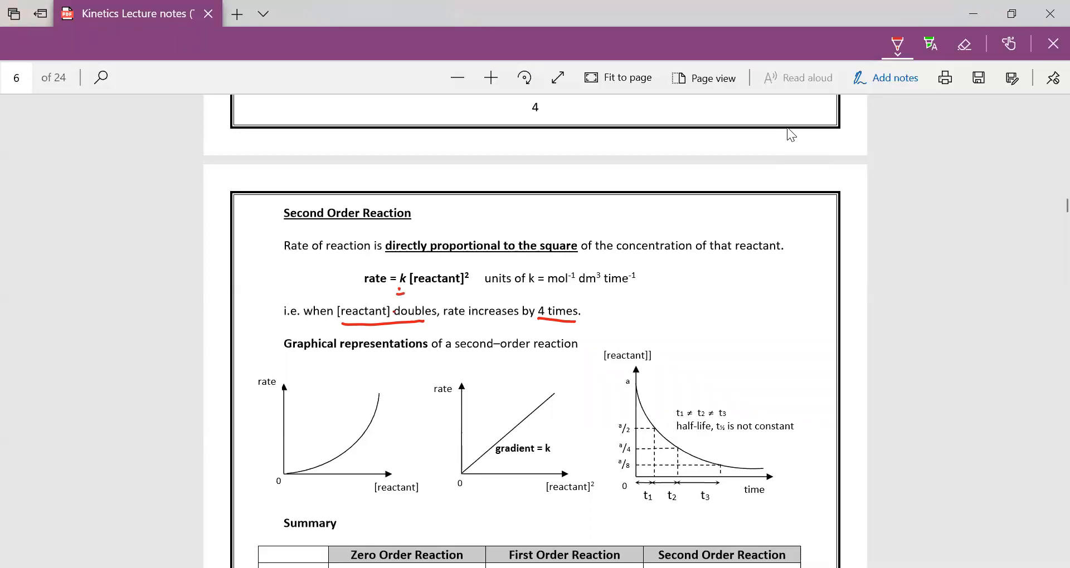
{"action": "left_click_drag", "start_coordinate": [399, 301], "coordinate": [423, 294]}
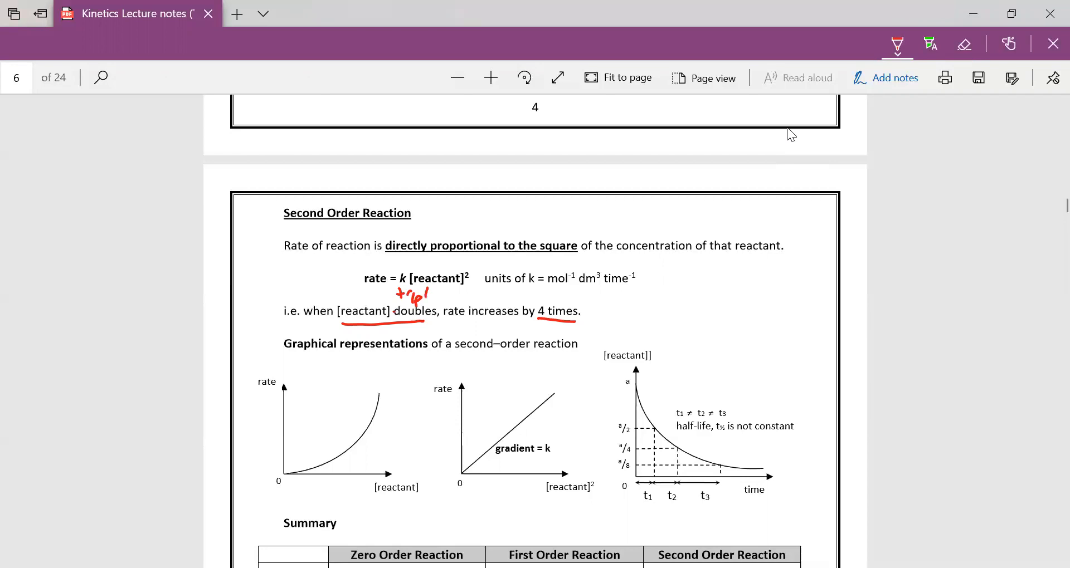
{"action": "left_click_drag", "start_coordinate": [410, 295], "coordinate": [440, 295]}
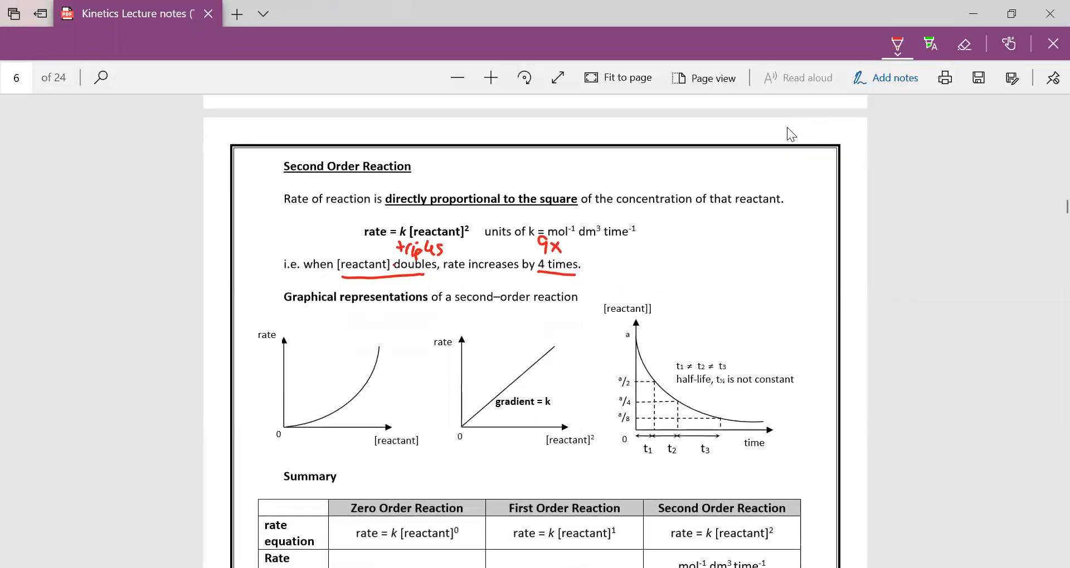
Step: Draw red arrows on the rate curve and straight-line graph, and underline the [reactant]² label
{"action": "left_click_drag", "start_coordinate": [293, 441], "coordinate": [358, 436]}
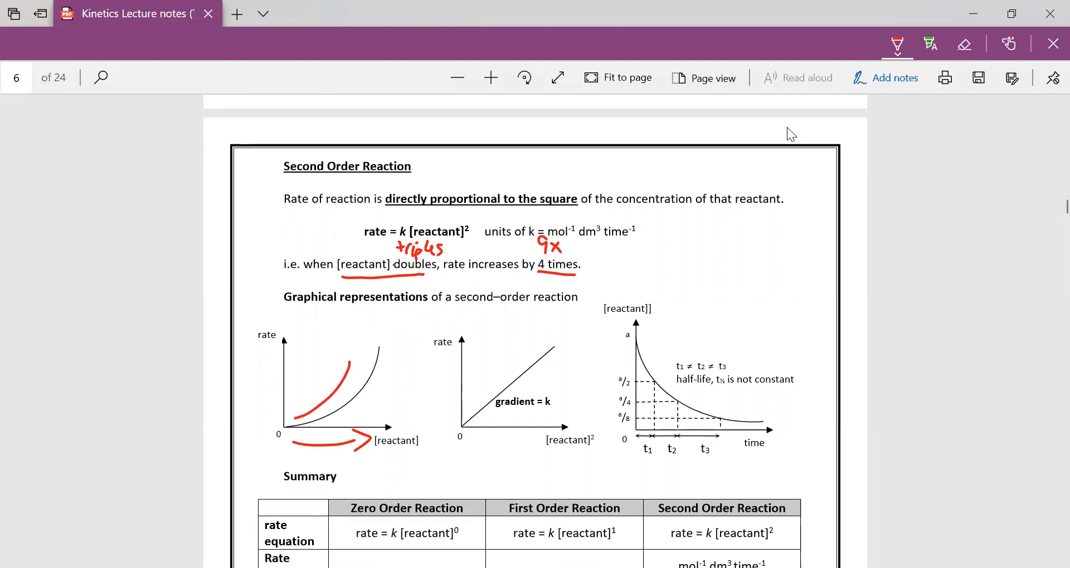
{"action": "left_click_drag", "start_coordinate": [297, 417], "coordinate": [354, 358]}
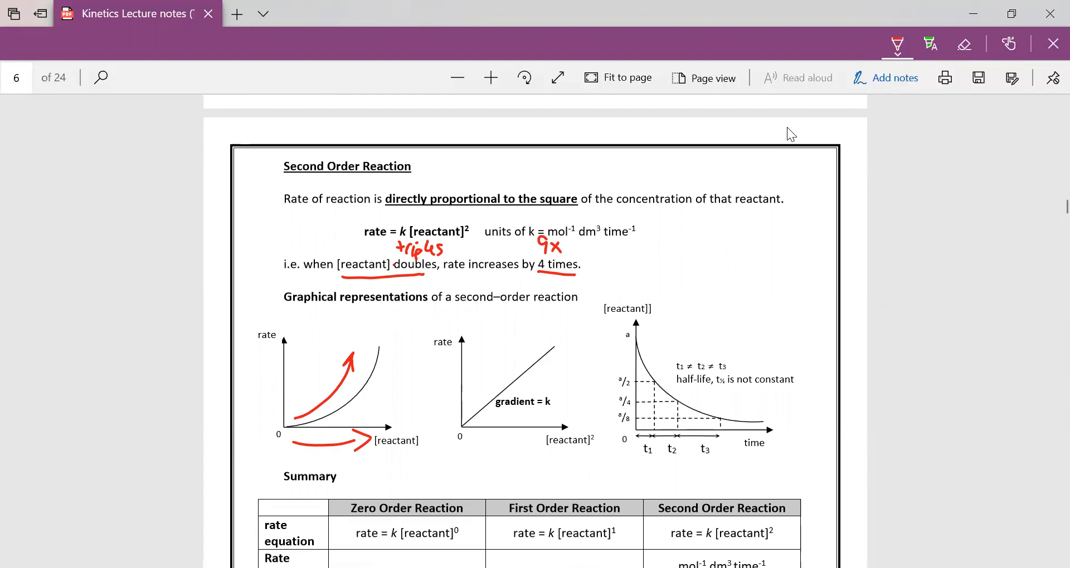
{"action": "left_click_drag", "start_coordinate": [542, 444], "coordinate": [593, 443]}
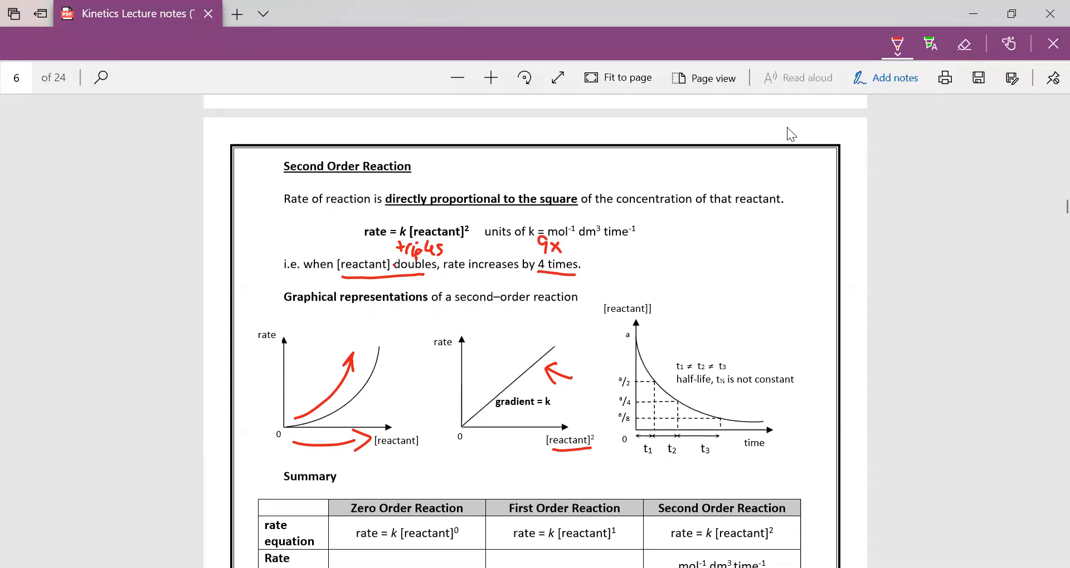
{"action": "left_click_drag", "start_coordinate": [644, 462], "coordinate": [696, 462]}
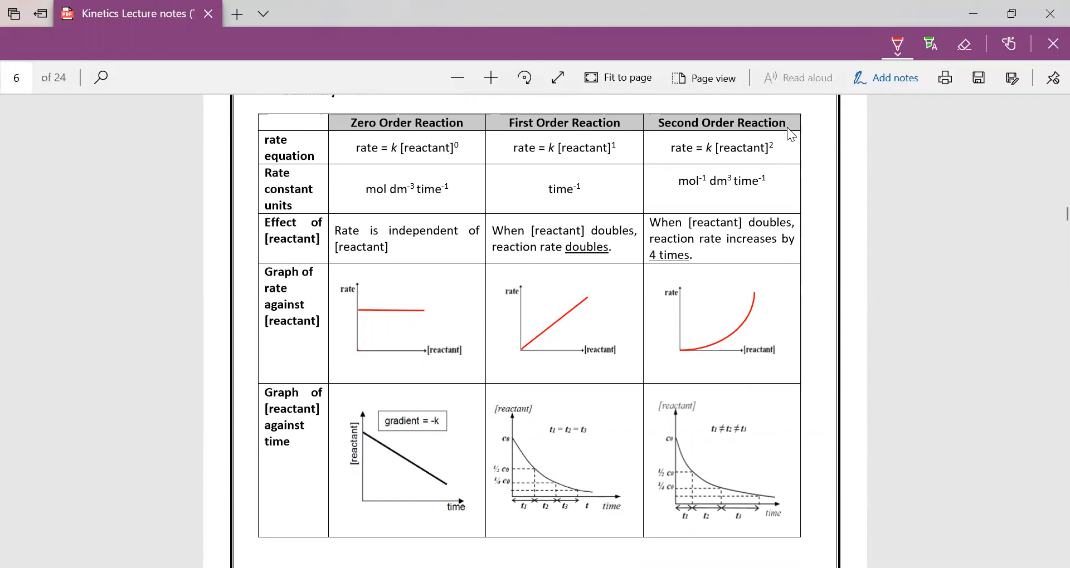
Step: Scroll past the summary table to the Pseudo First-Order Reaction page
{"action": "scroll", "scroll_direction": "down", "scroll_amount": 3}
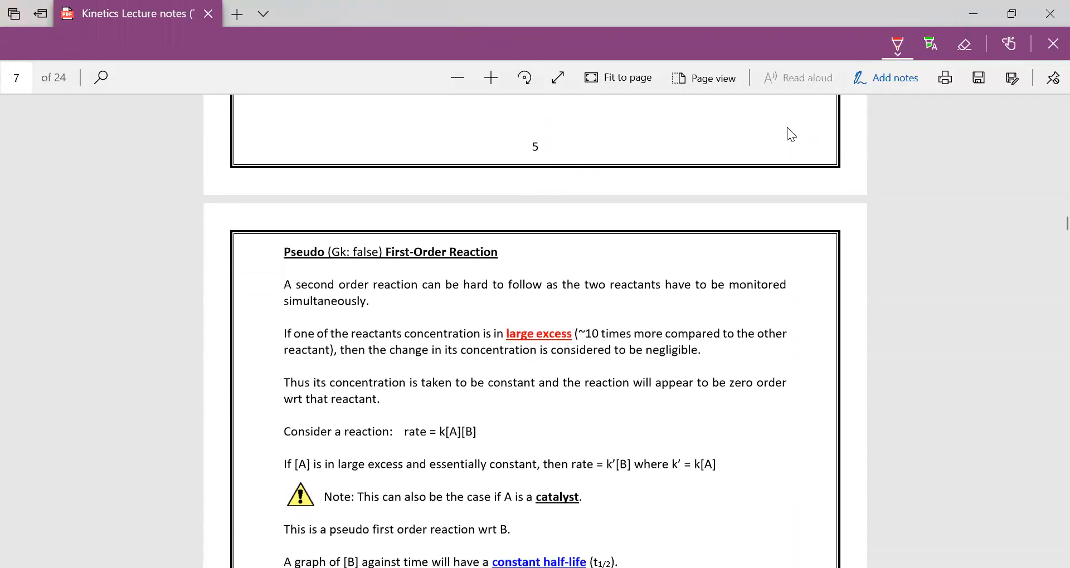
Step: Draw an arrow at [A] labelled 'excess' and underline the pseudo first-order wrt B statement
{"action": "scroll", "scroll_direction": "down", "scroll_amount": 3}
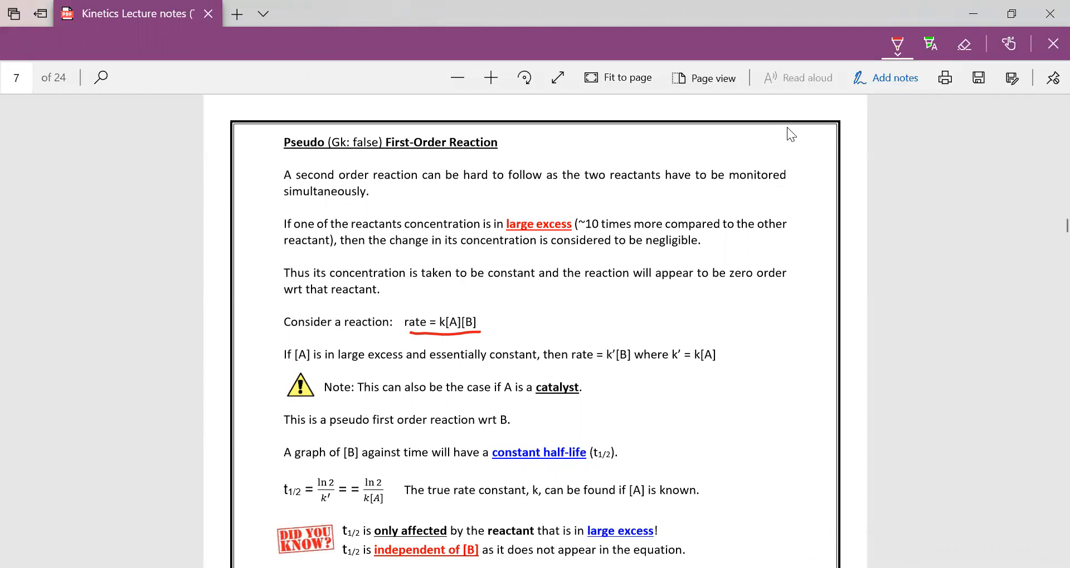
{"action": "left_click_drag", "start_coordinate": [452, 313], "coordinate": [471, 288]}
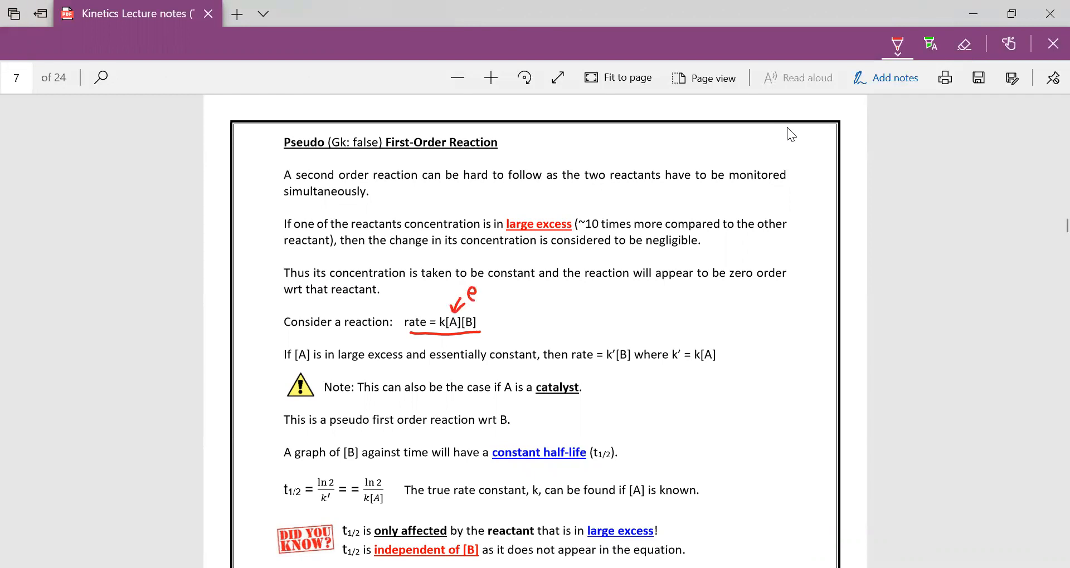
{"action": "left_click_drag", "start_coordinate": [470, 300], "coordinate": [532, 294]}
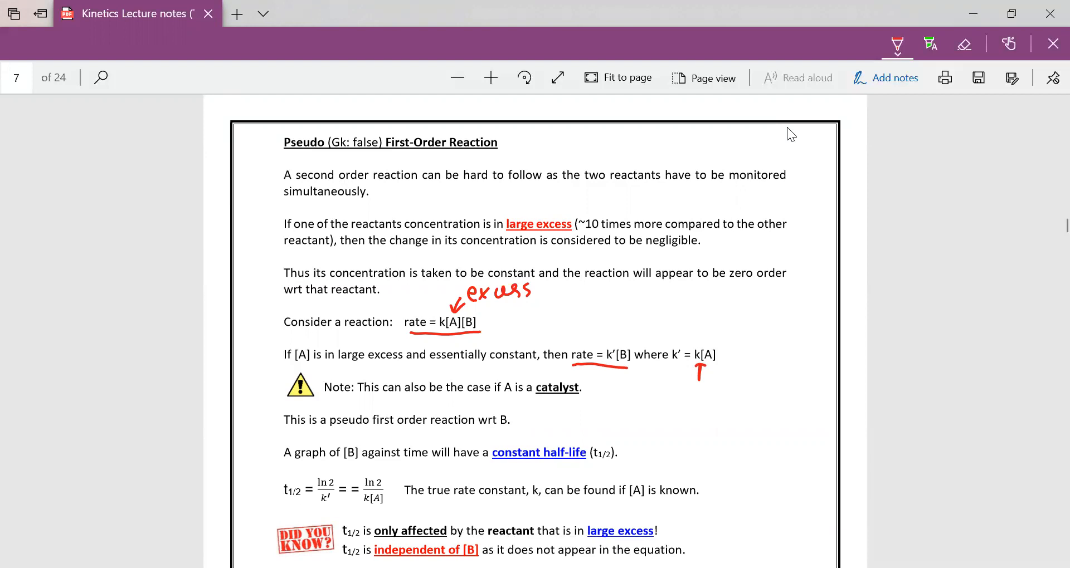
{"action": "left_click_drag", "start_coordinate": [576, 401], "coordinate": [592, 388]}
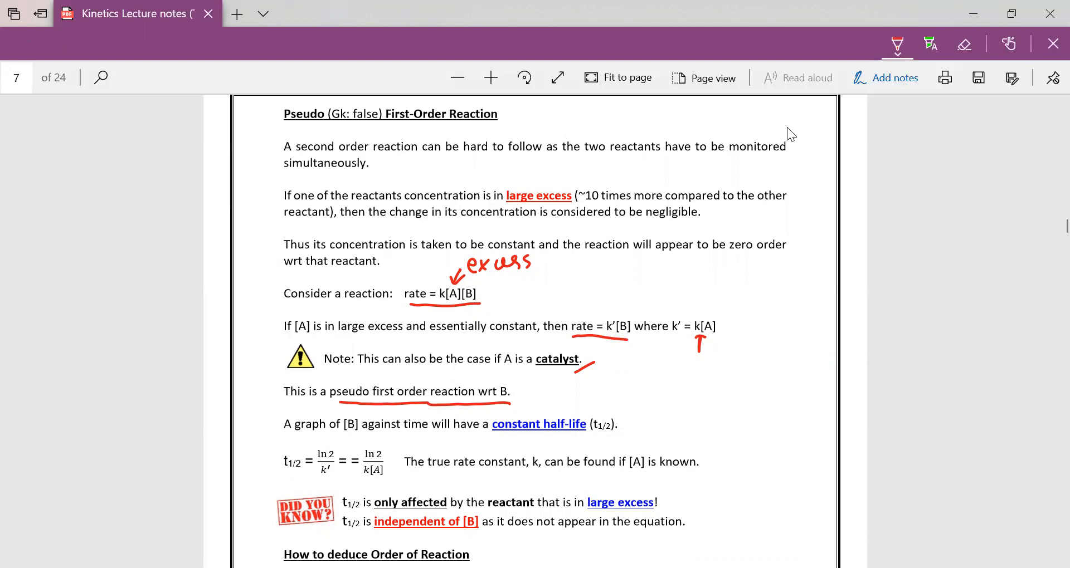
Step: Circle the t½ = ln2/k′ formula in red and draw an arrow pointing to it
{"action": "scroll", "scroll_direction": "down", "scroll_amount": 3}
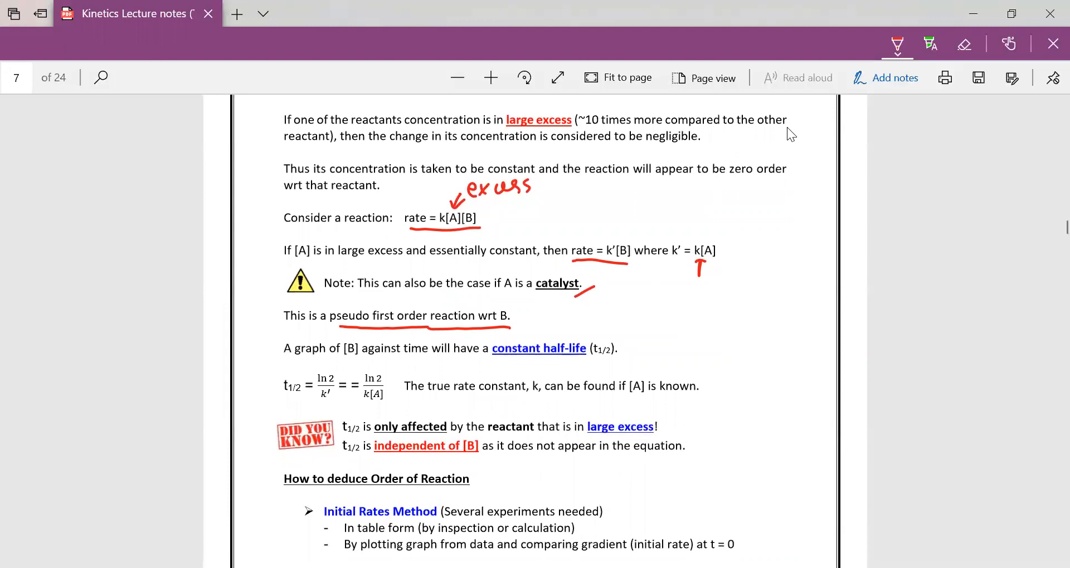
{"action": "left_click_drag", "start_coordinate": [328, 368], "coordinate": [273, 402]}
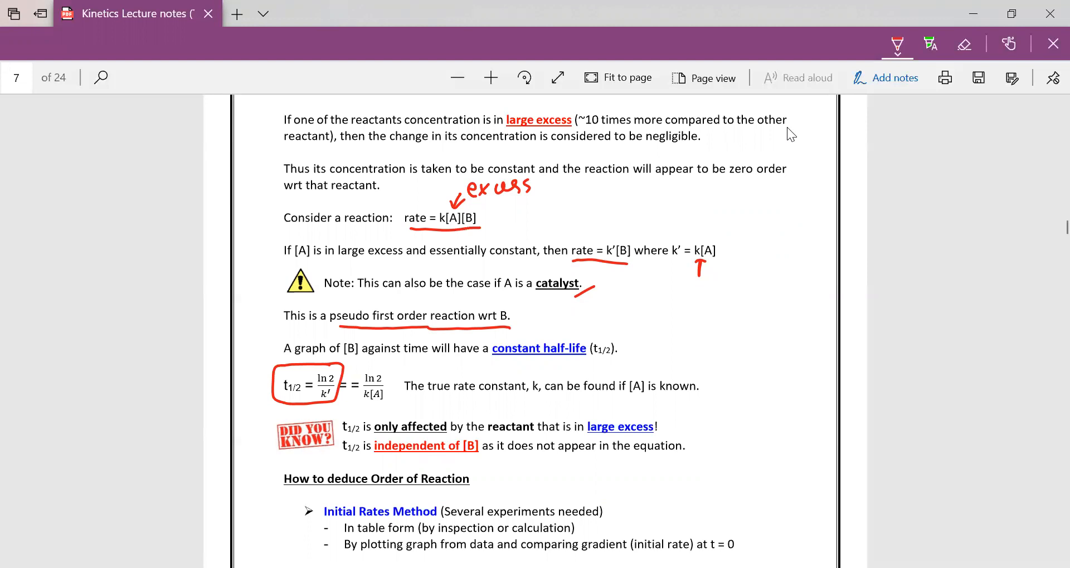
{"action": "left_click_drag", "start_coordinate": [239, 386], "coordinate": [273, 386]}
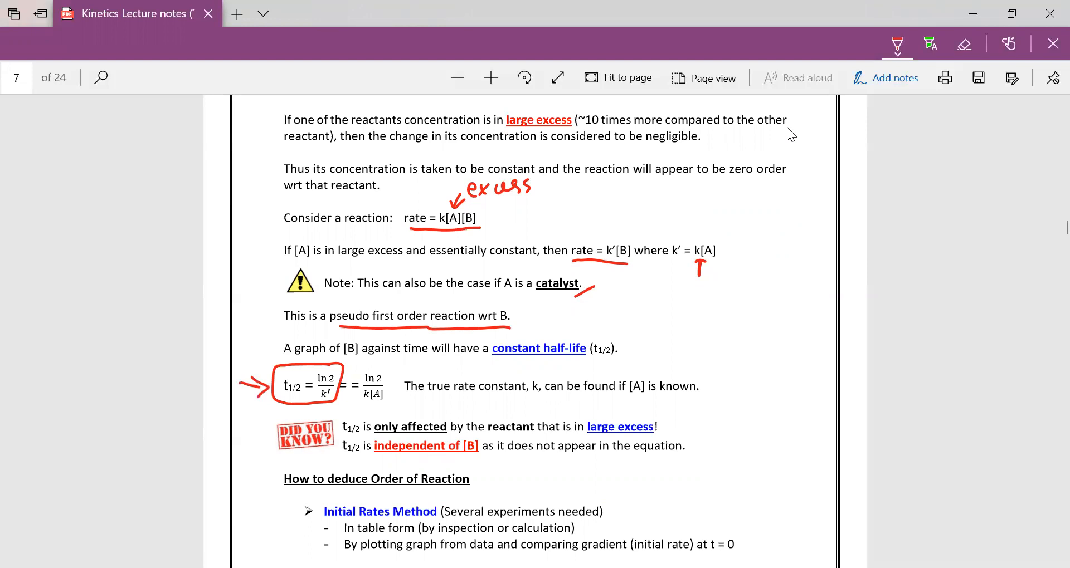